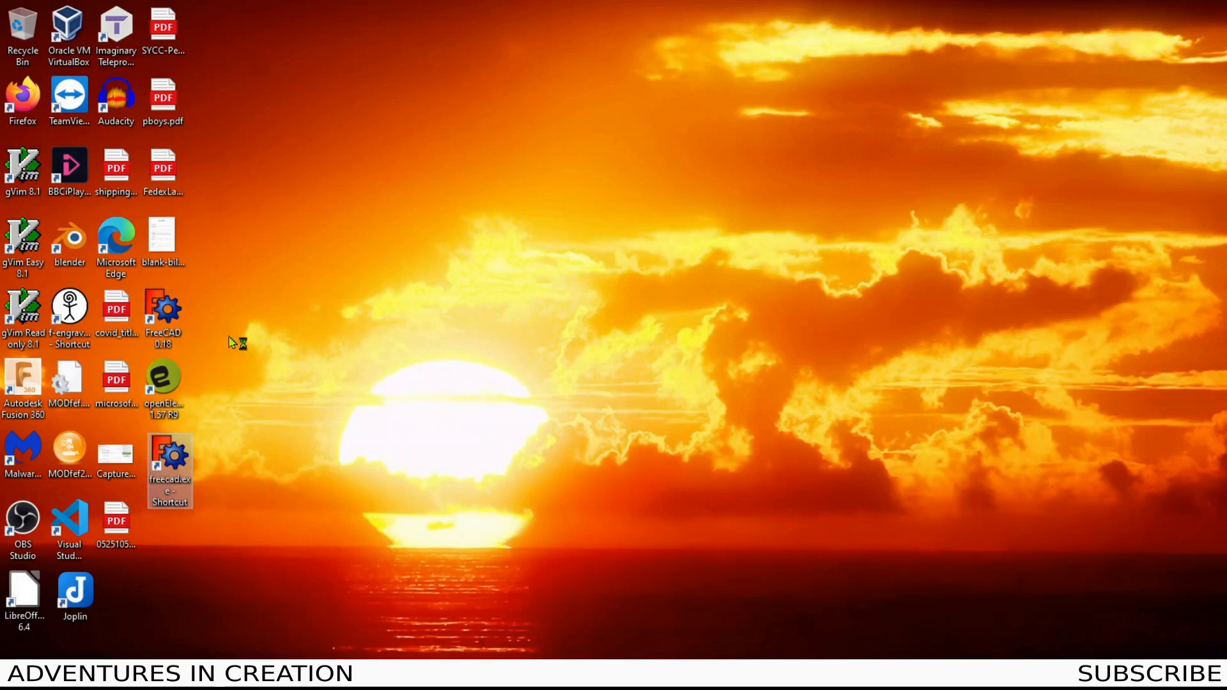
# Launch FreeCAD 0.19 from its desktop shortcut.
pyautogui.doubleClick(169, 454)
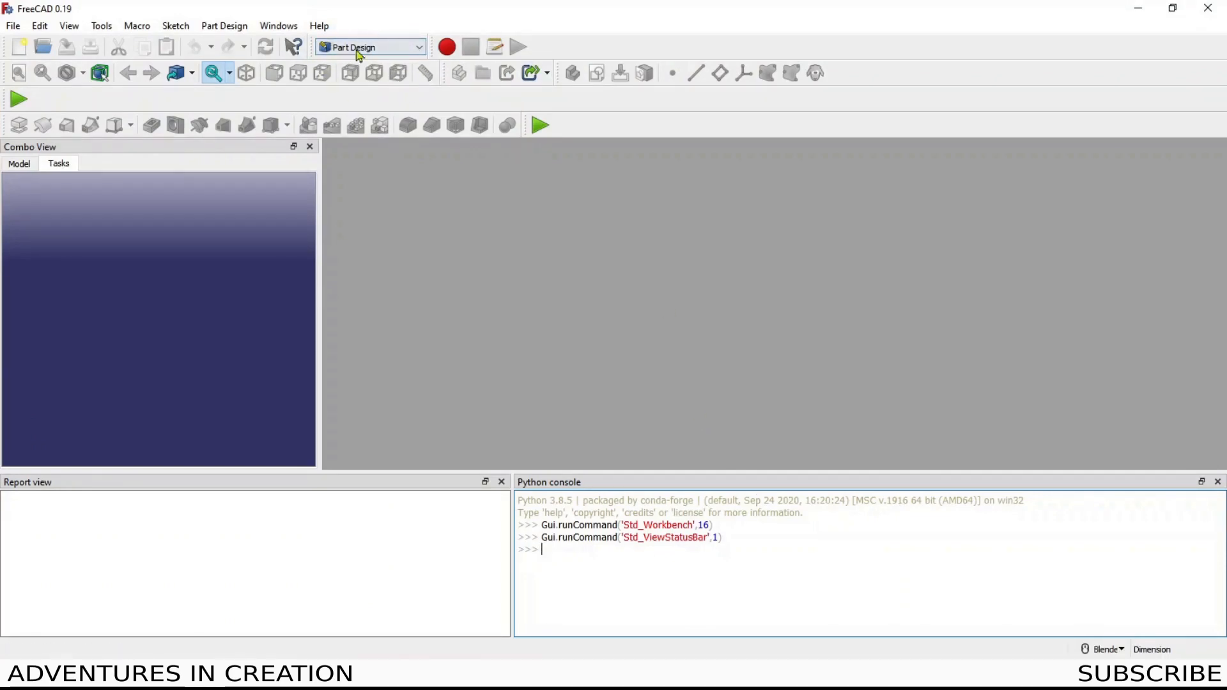
# Bring up the workbench selector list from the toolbar dropdown.
pyautogui.click(369, 47)
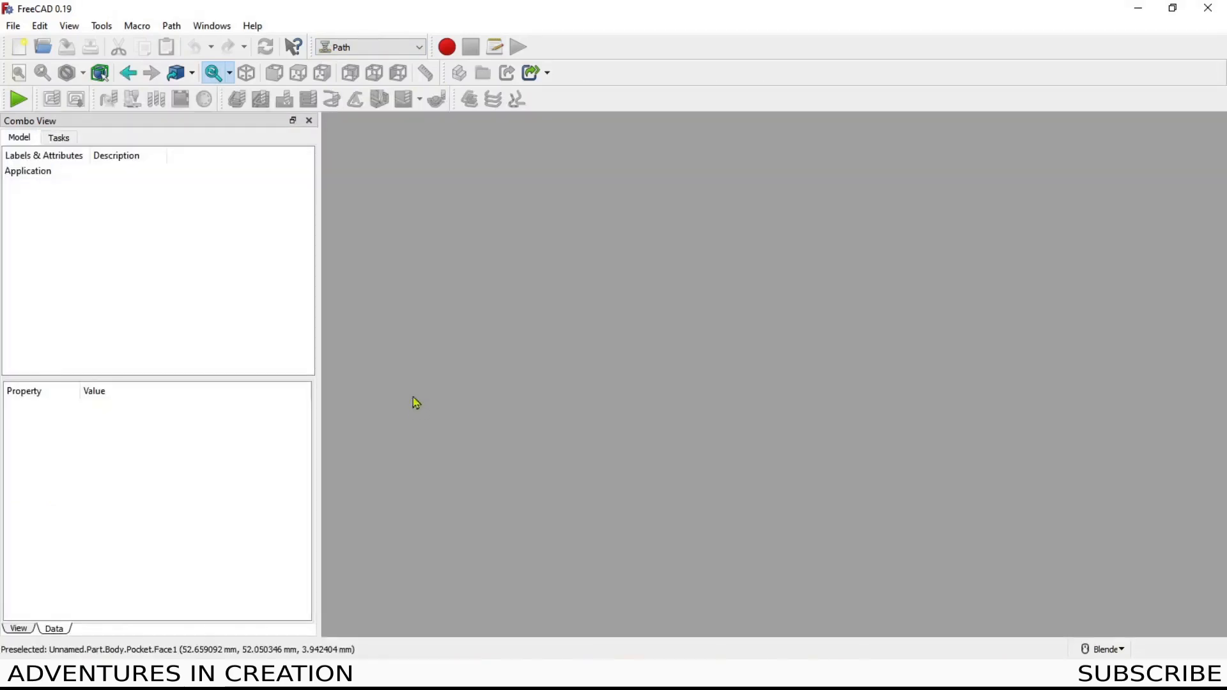
pyautogui.click(370, 47)
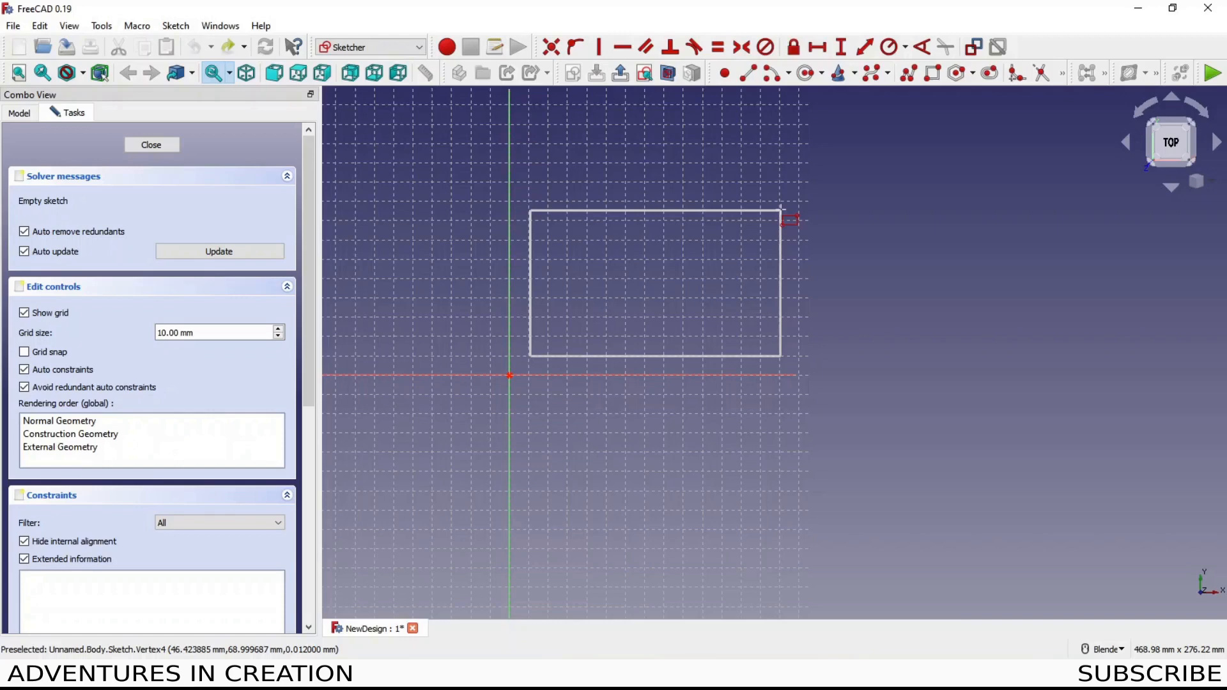
# Place a rectangle corner in the sketch view, above and right of the axes.
pyautogui.click(151, 144)
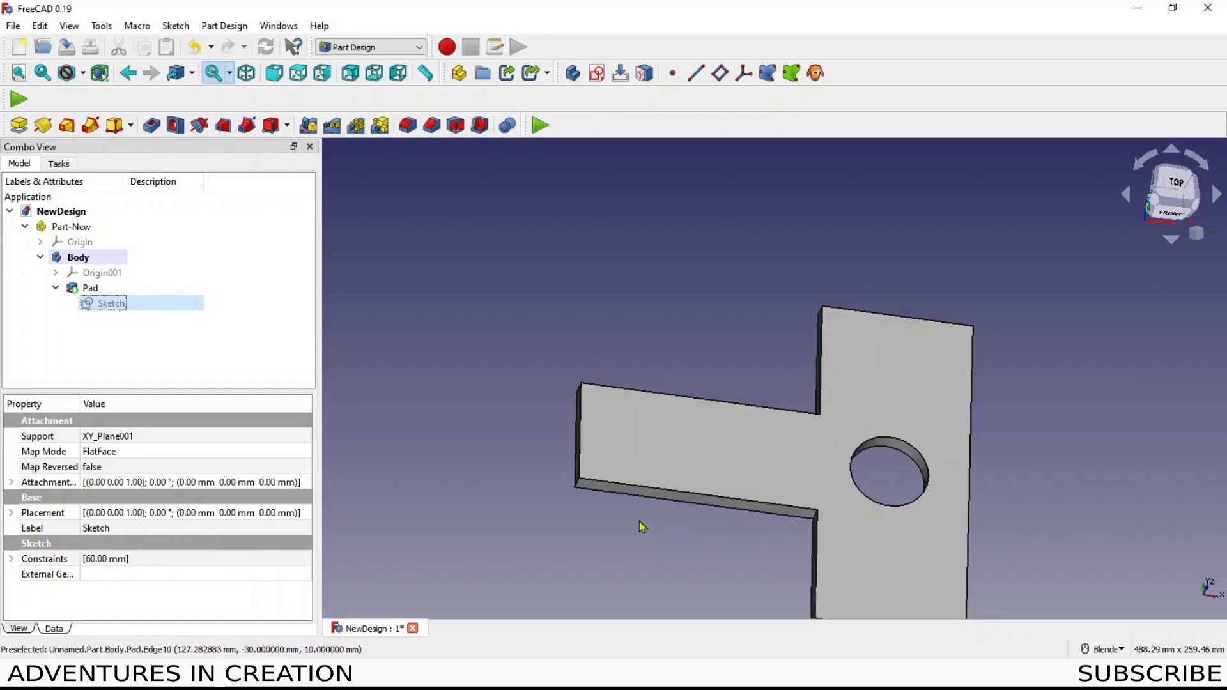
pyautogui.doubleClick(110, 303)
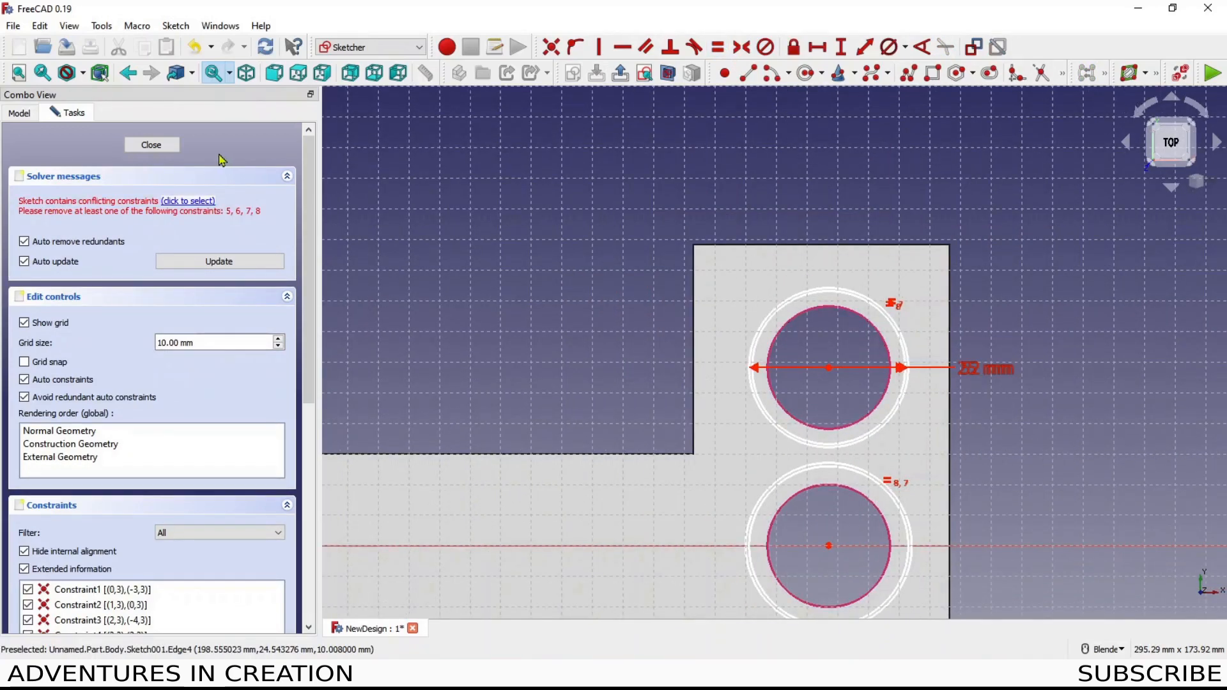
pyautogui.click(151, 144)
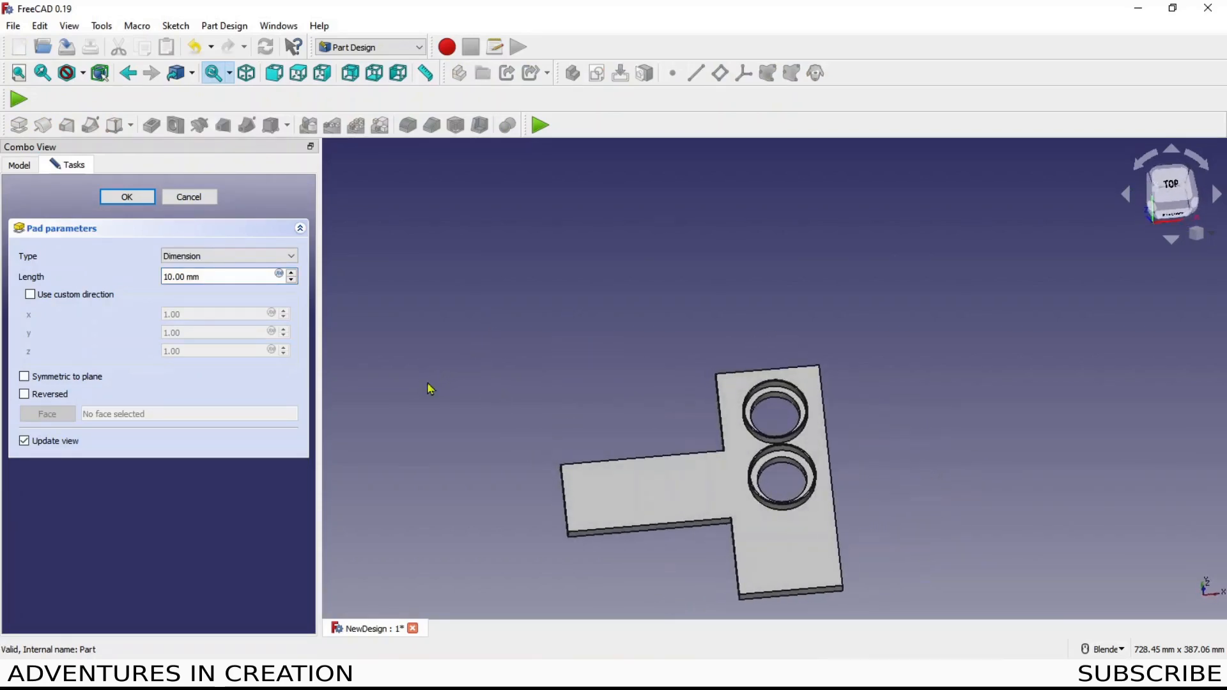